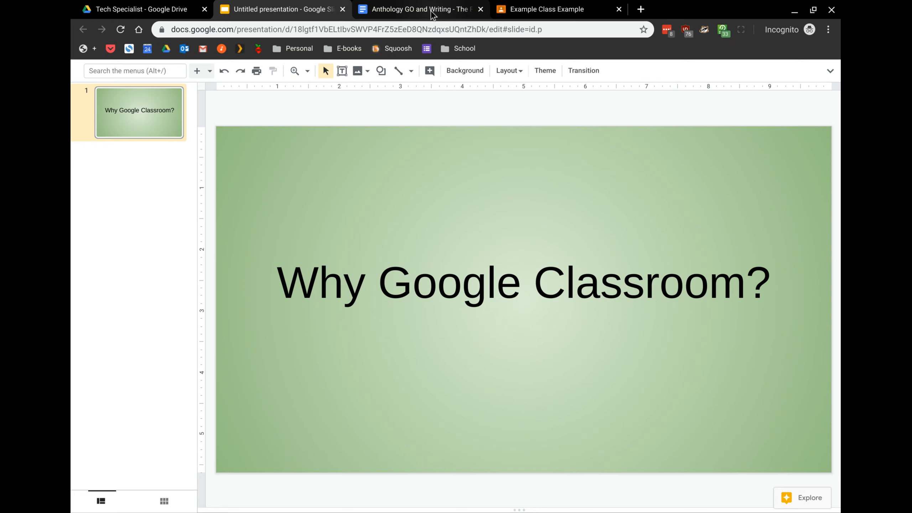
Switch from the Slides deck to the Future of Transportation Author's POV document.
click(419, 9)
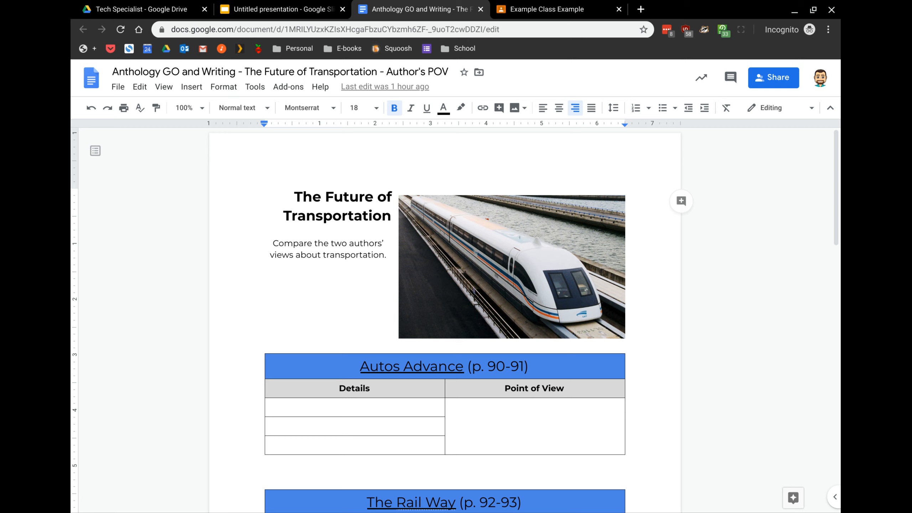
mouse_move(781, 81)
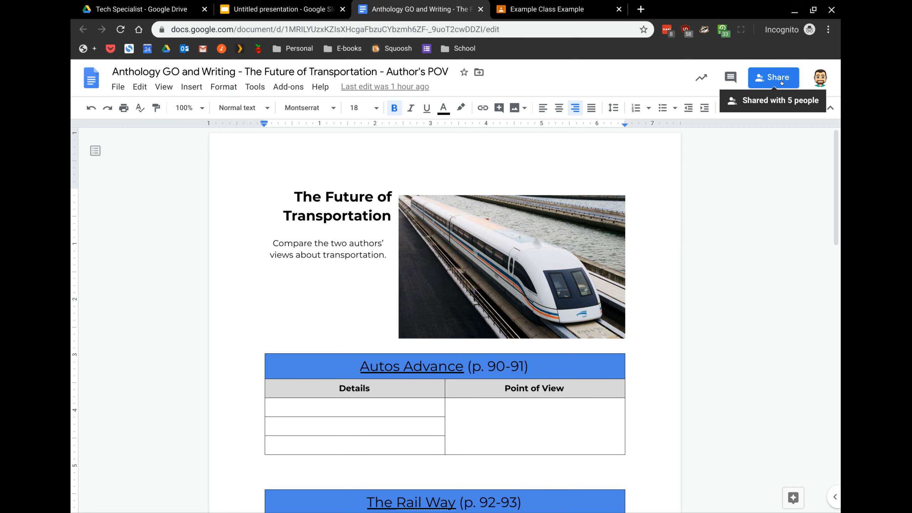
click(774, 77)
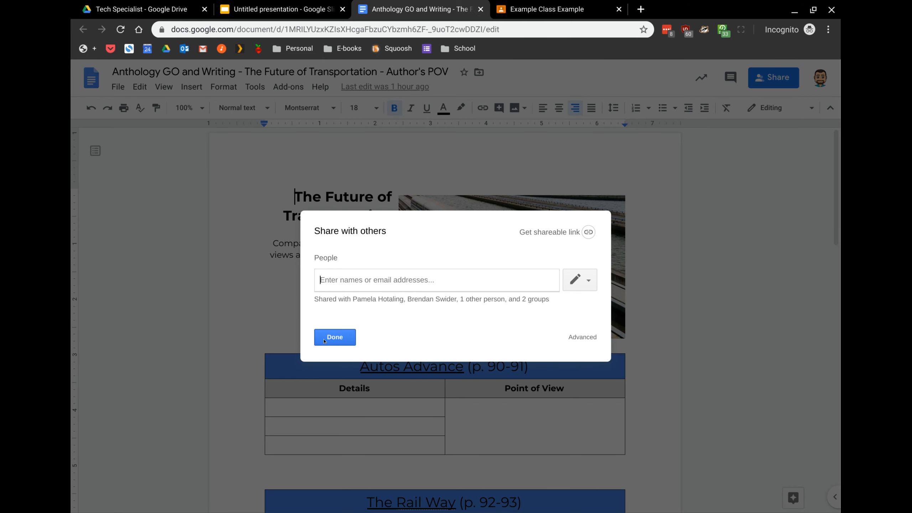
click(335, 337)
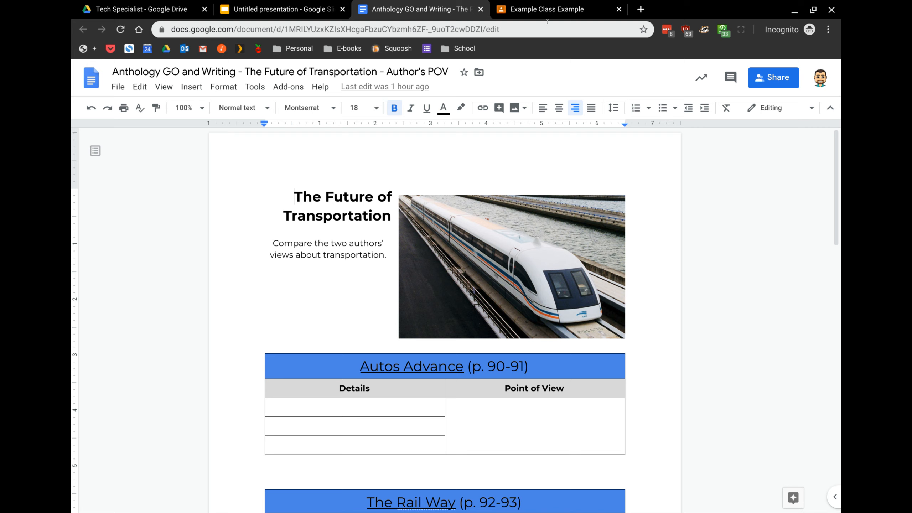
Create a new assignment in Example Class's Classwork and title it 'Example'.
click(549, 9)
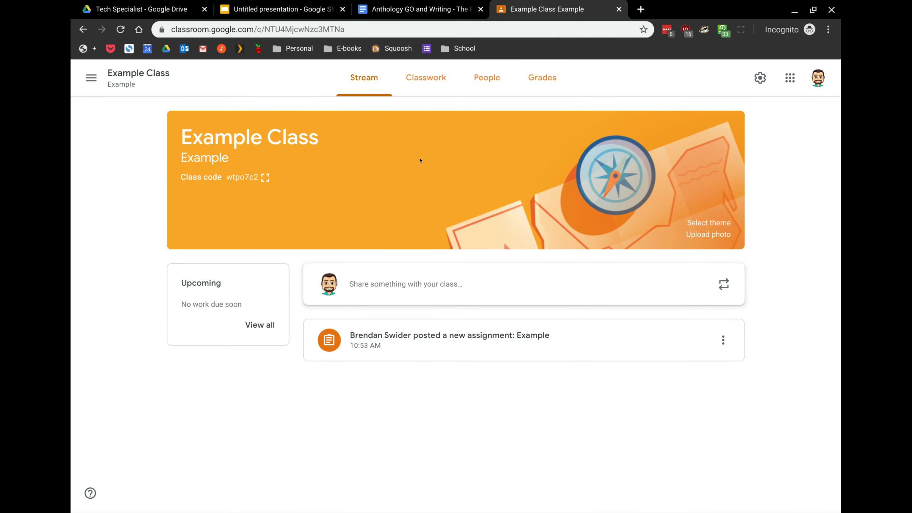
click(426, 77)
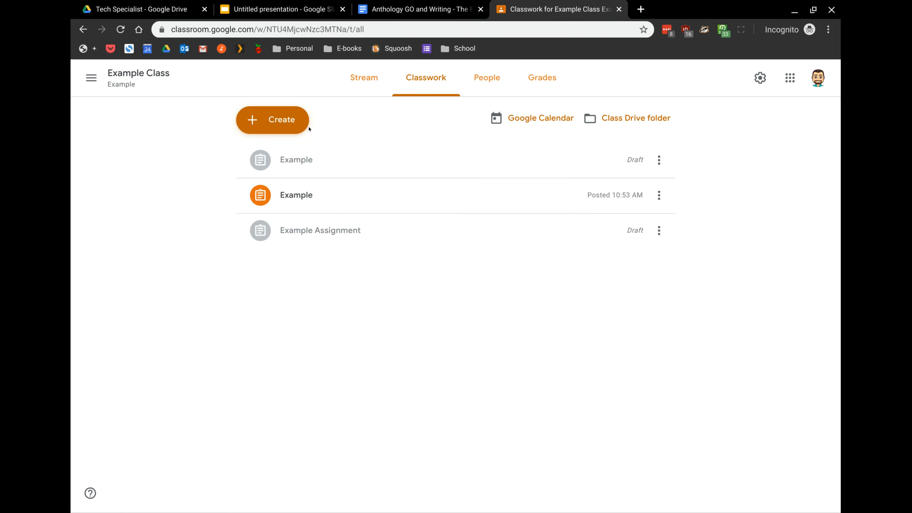
click(273, 120)
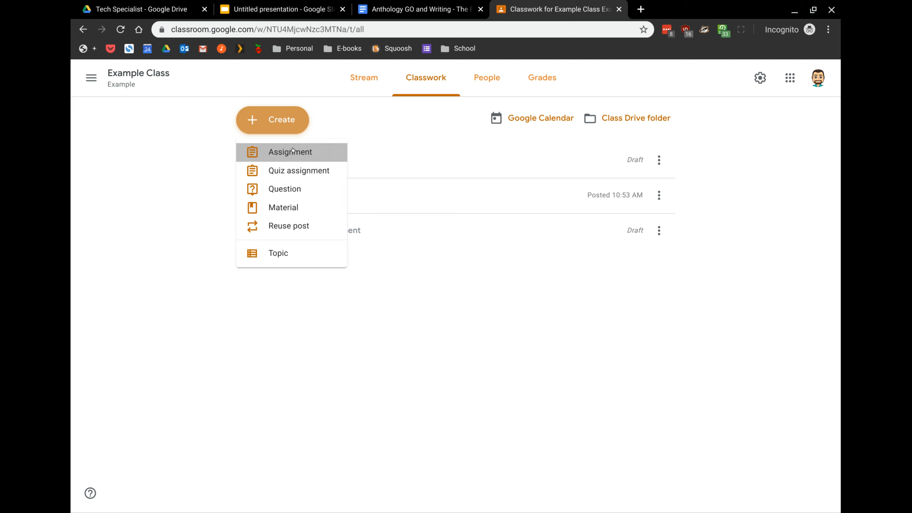
click(290, 152)
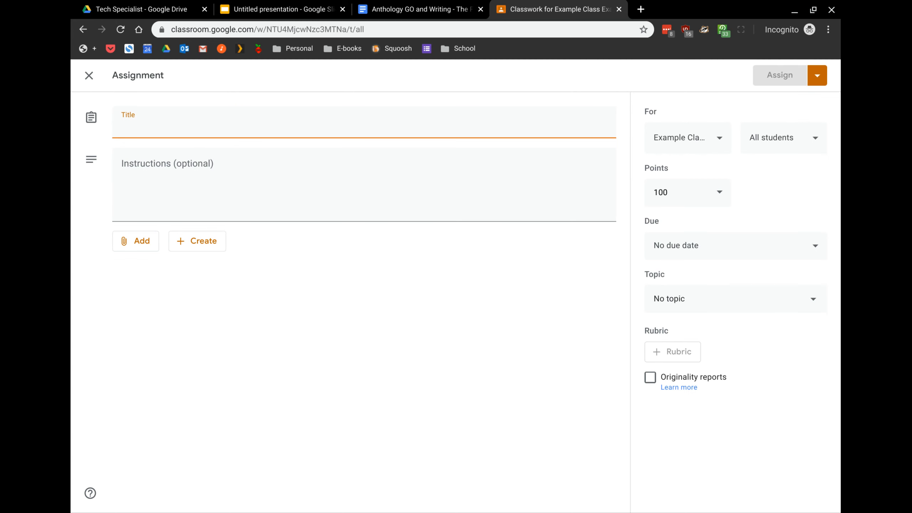
text(Example)
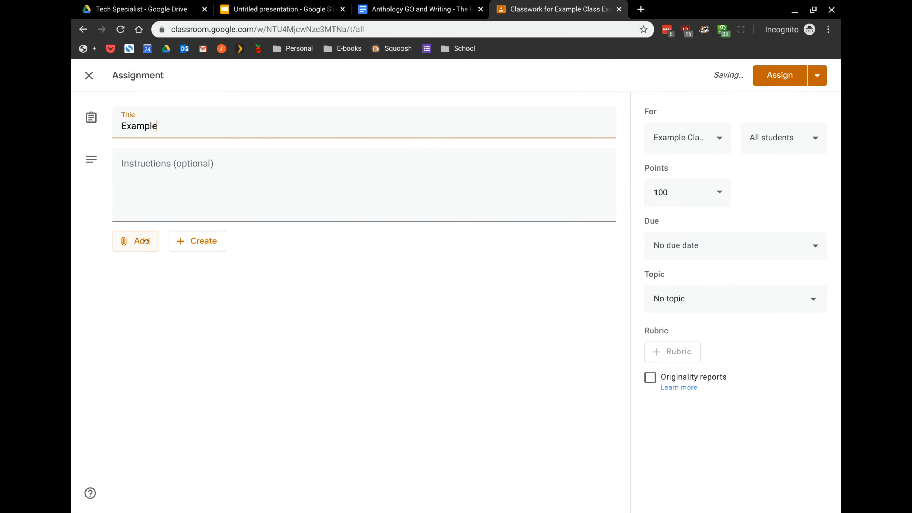
Attach the [Template] Anthology GO and Writing Google Doc from Drive to the assignment.
click(135, 241)
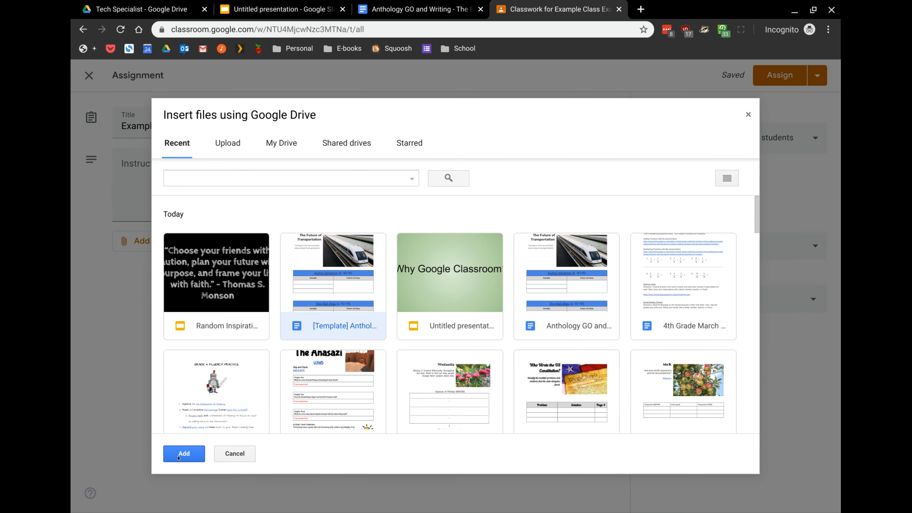
click(183, 454)
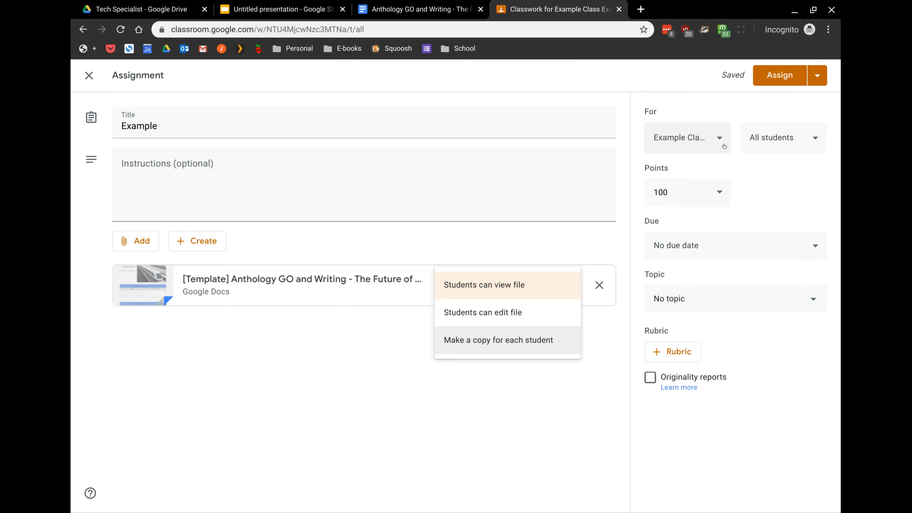
Set the attachment to 'Students can view file' and assign the Example assignment.
click(483, 285)
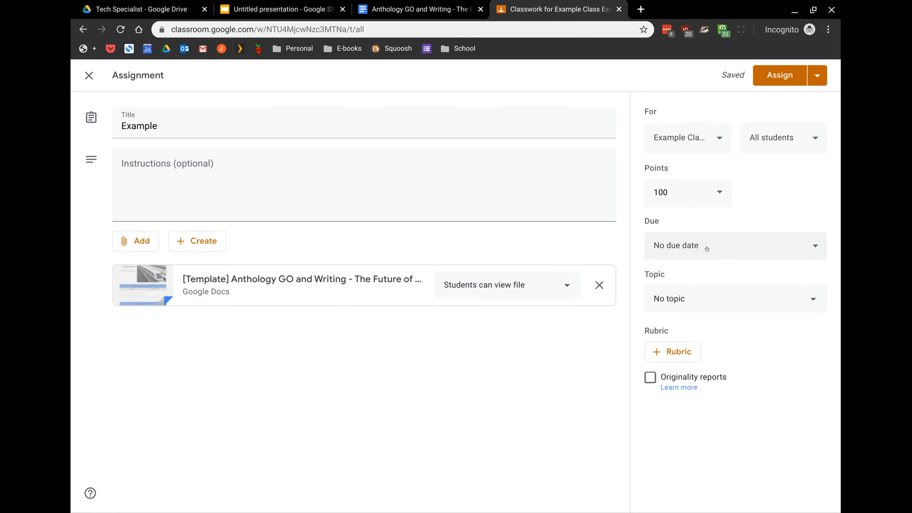
mouse_move(677, 352)
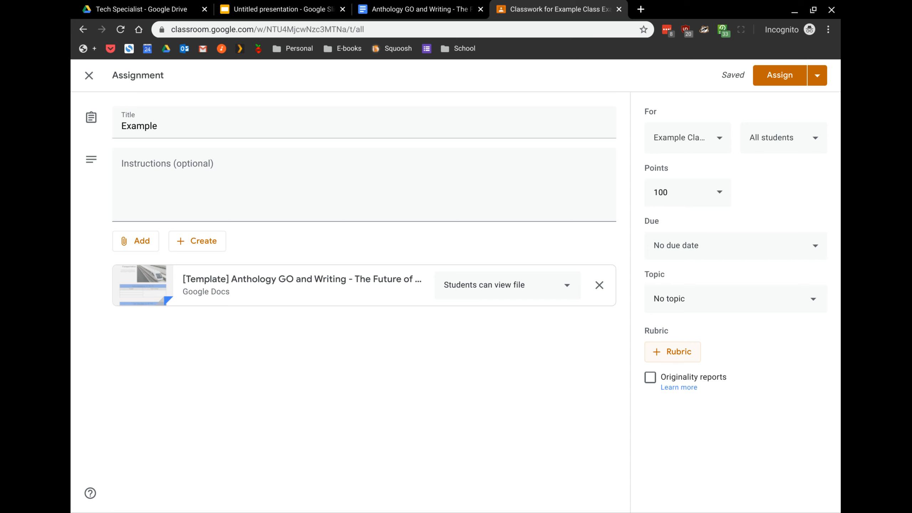
click(780, 75)
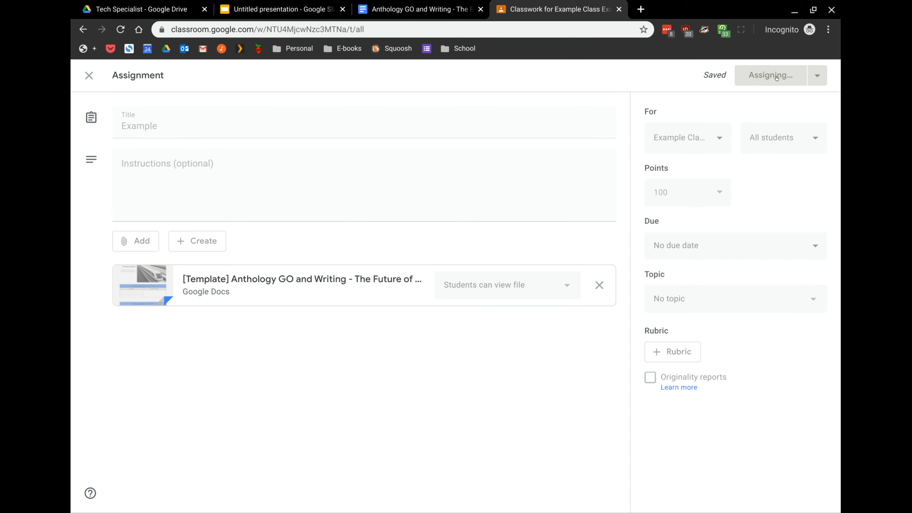
Confirm the posted Example assignment appears at the top of the Classwork list.
click(771, 75)
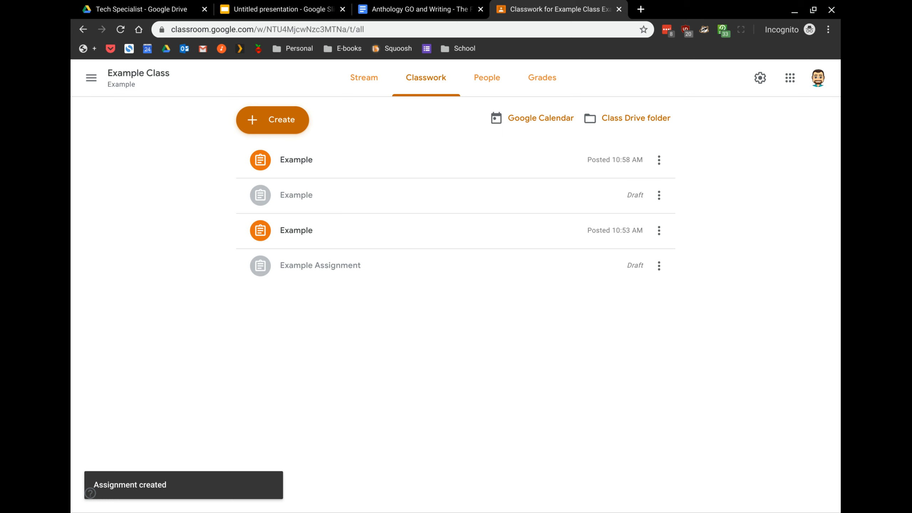
mouse_move(789, 78)
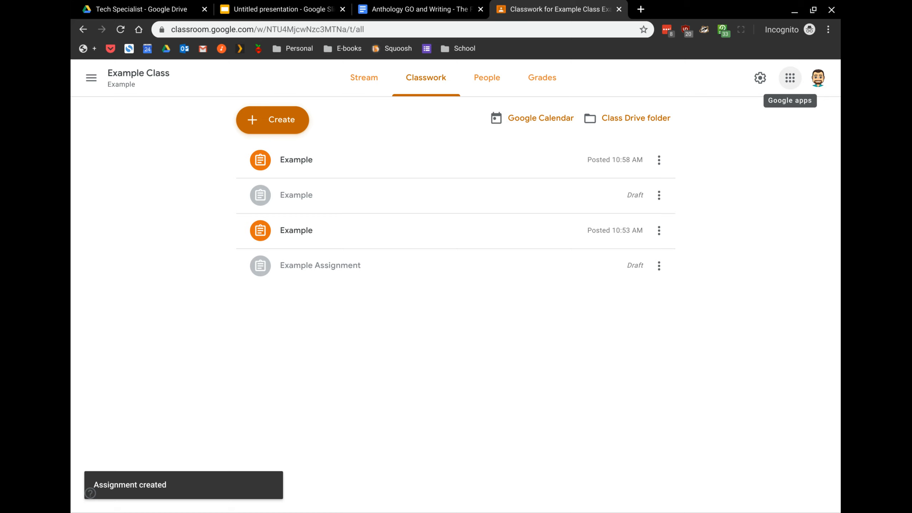
mouse_move(725, 258)
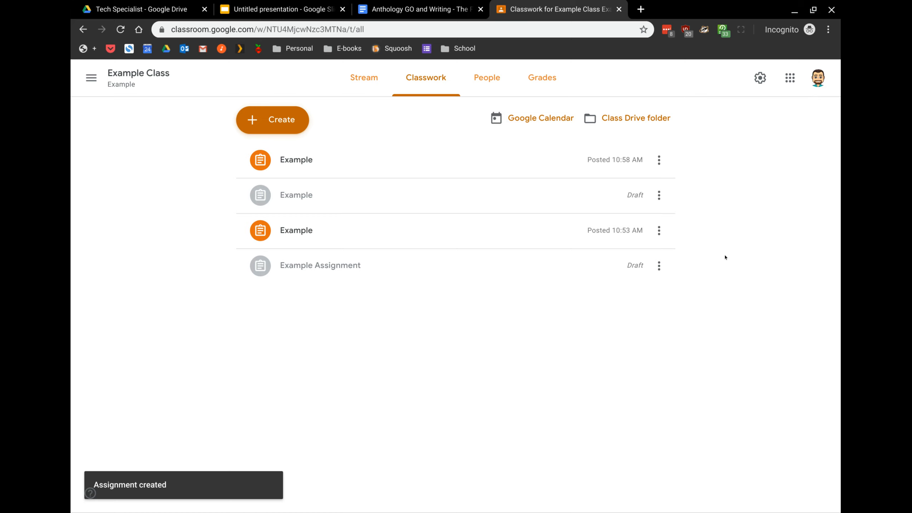